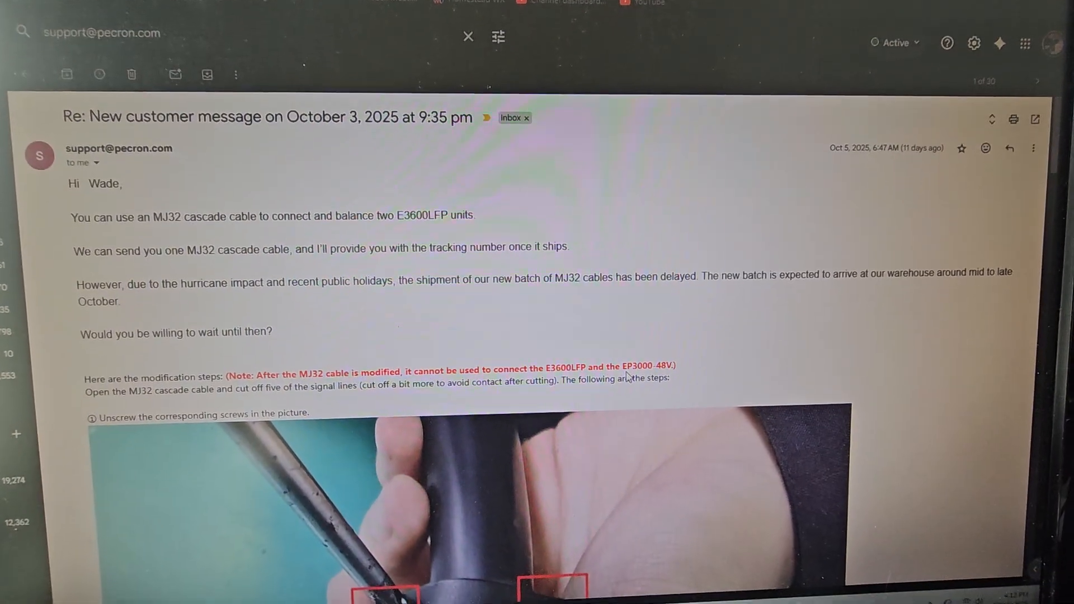
{"action": "scroll", "scroll_direction": "down", "scroll_amount": 3}
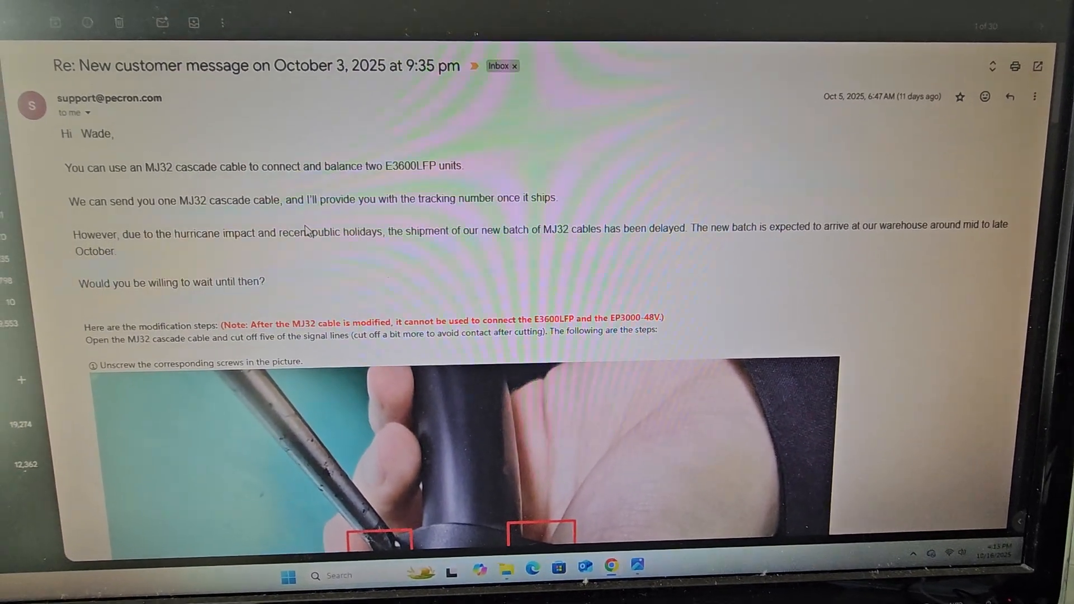
{"action": "scroll", "scroll_direction": "down", "scroll_amount": 3}
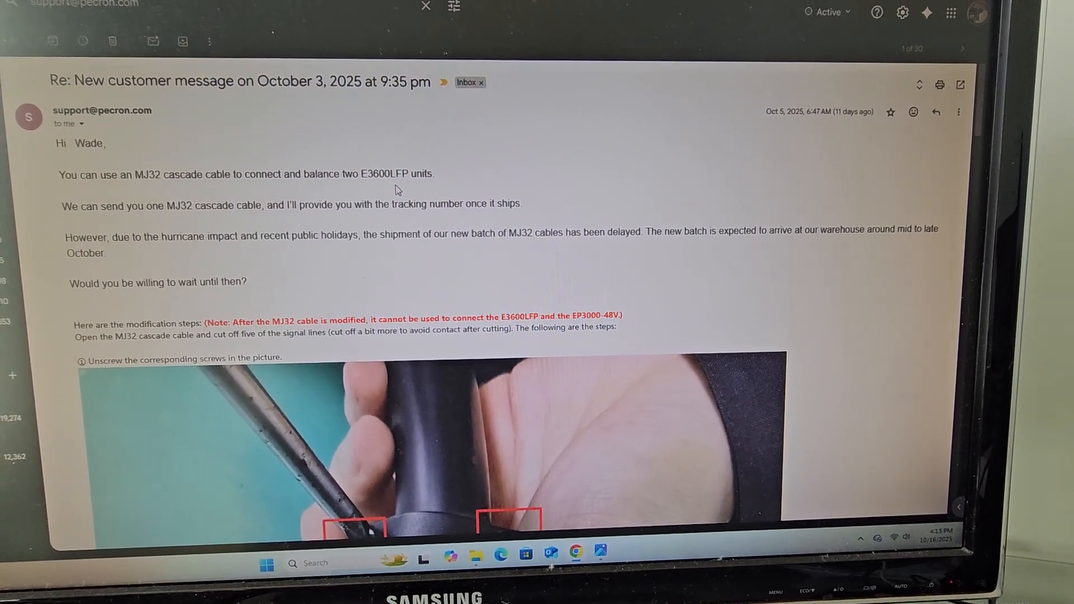
{"action": "scroll", "scroll_direction": "down", "scroll_amount": 3}
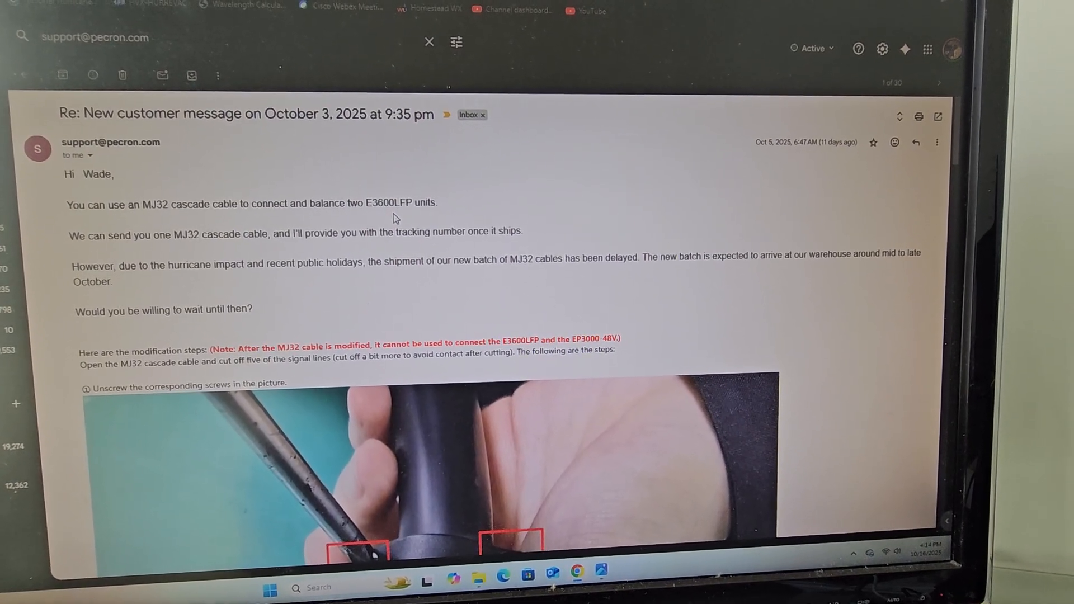
{"action": "scroll", "scroll_direction": "down", "scroll_amount": 3}
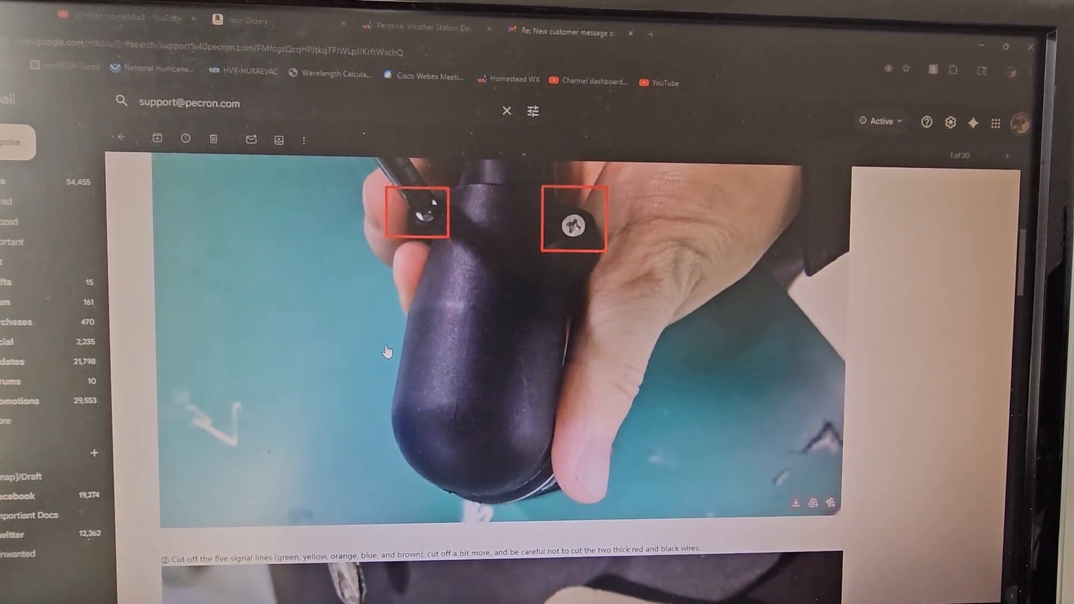
{"action": "scroll", "scroll_direction": "down", "scroll_amount": 3}
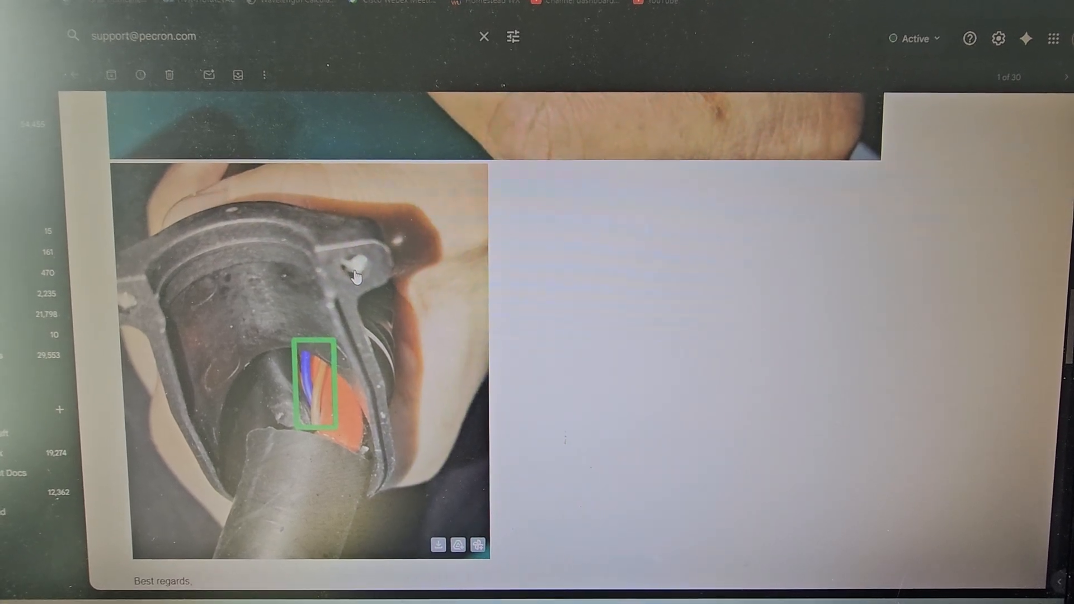
{"action": "scroll", "scroll_direction": "down", "scroll_amount": 3}
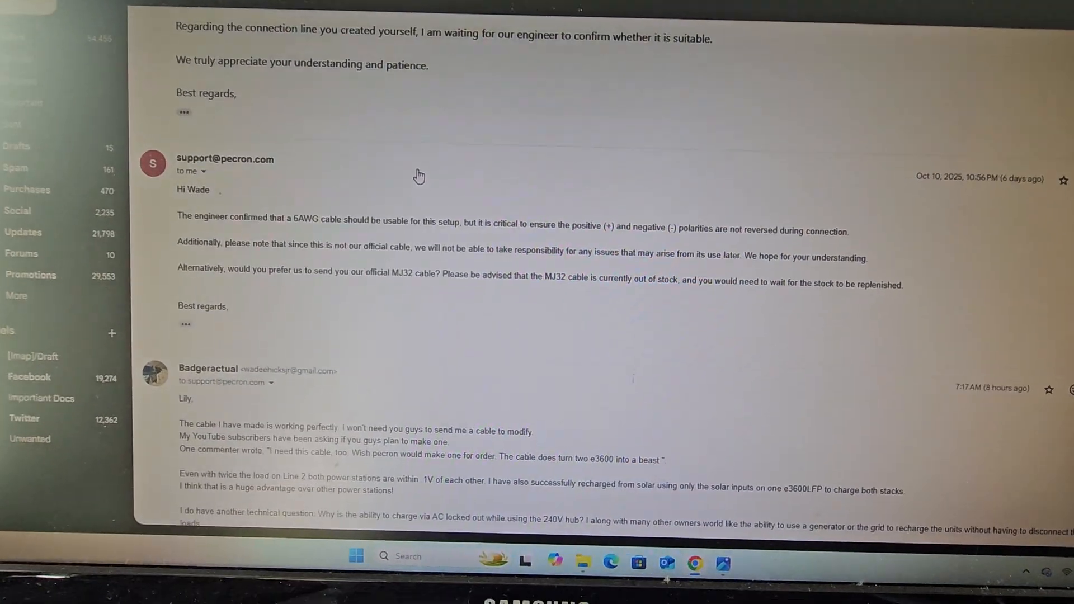
{"action": "scroll", "scroll_direction": "down", "scroll_amount": 3}
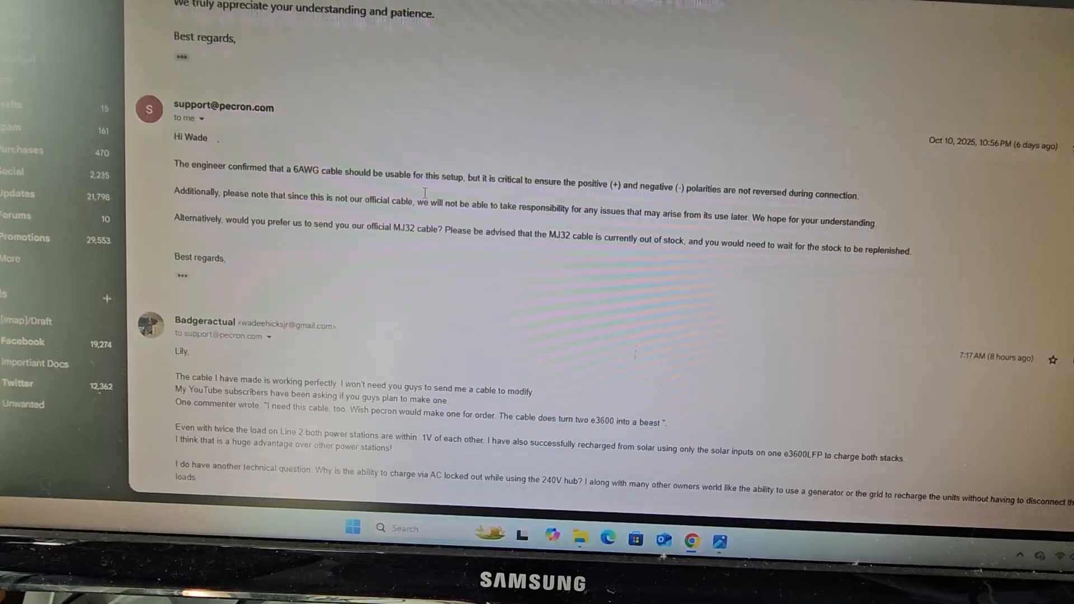
{"action": "scroll", "scroll_direction": "down", "scroll_amount": 3}
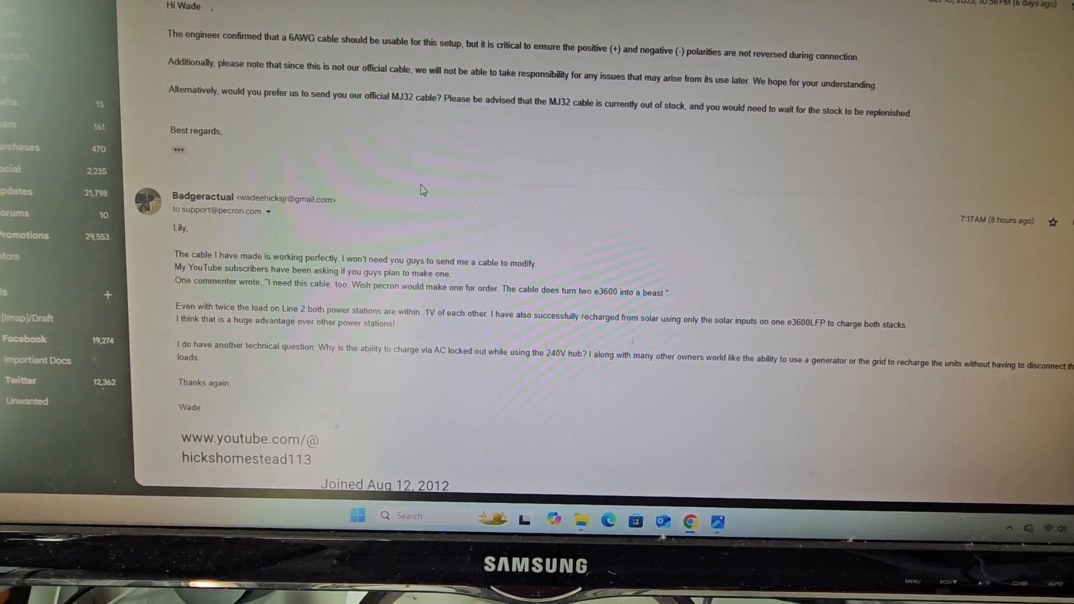
{"action": "scroll", "scroll_direction": "down", "scroll_amount": 3}
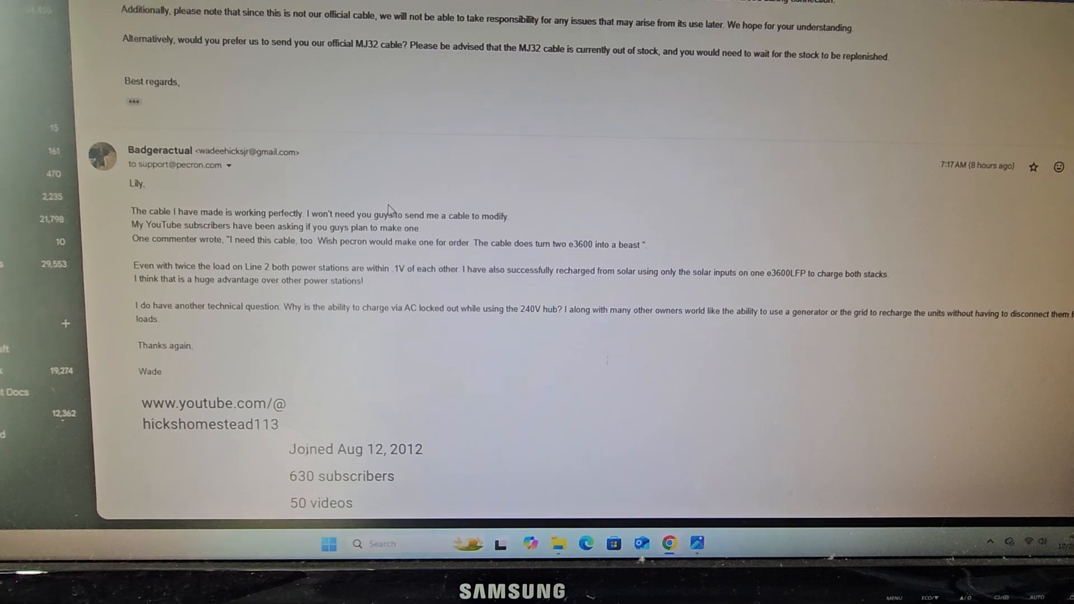